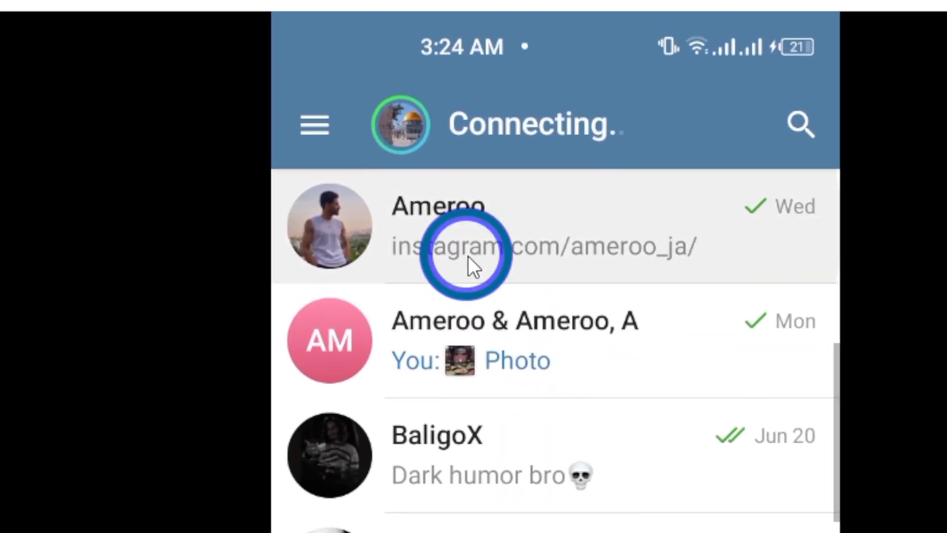
Step: Open the chat and bring a gallery video into the send preview editor
left_click(460, 245)
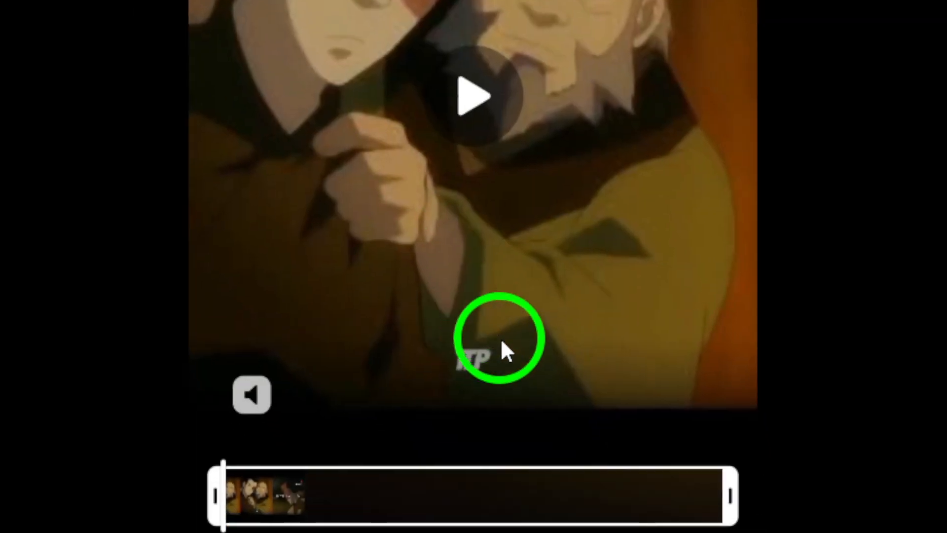
Step: Choose View Once from the video's media timer menu before sending
left_click(474, 331)
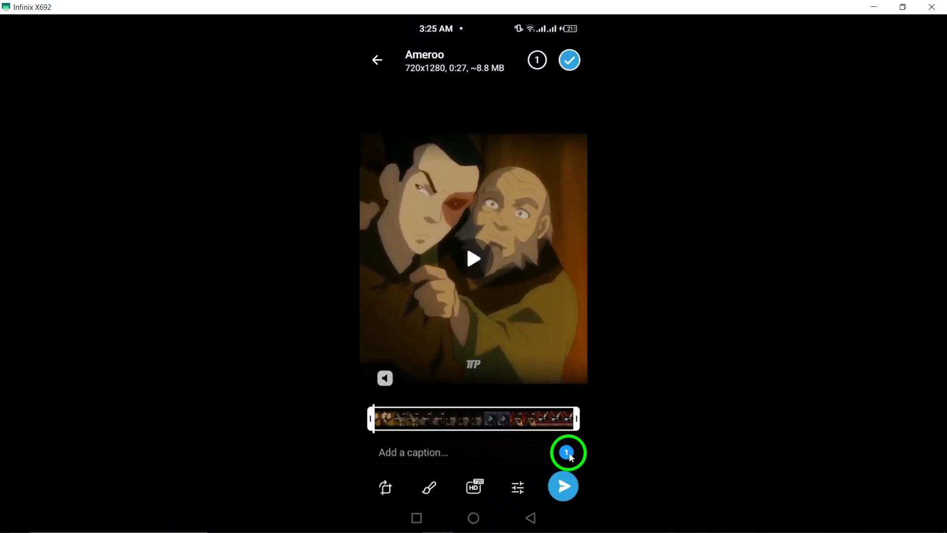
left_click(567, 451)
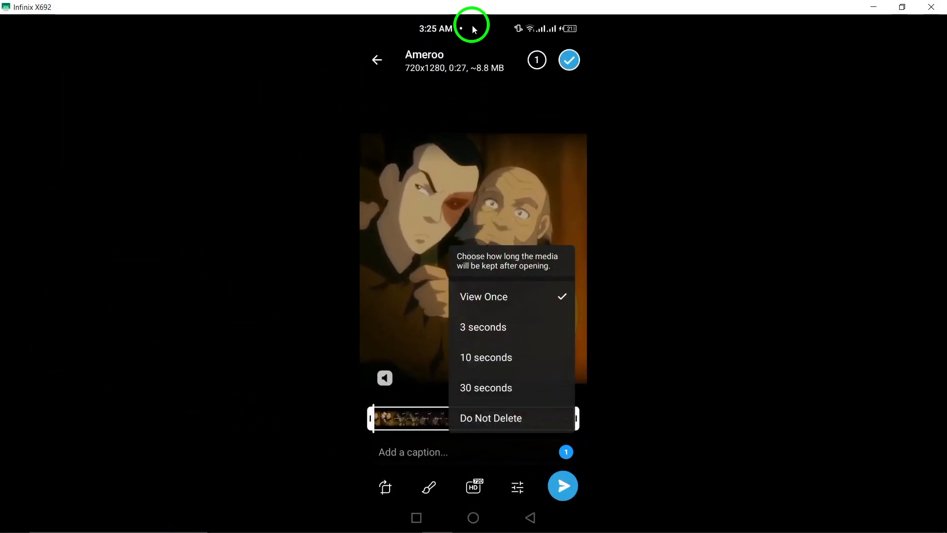